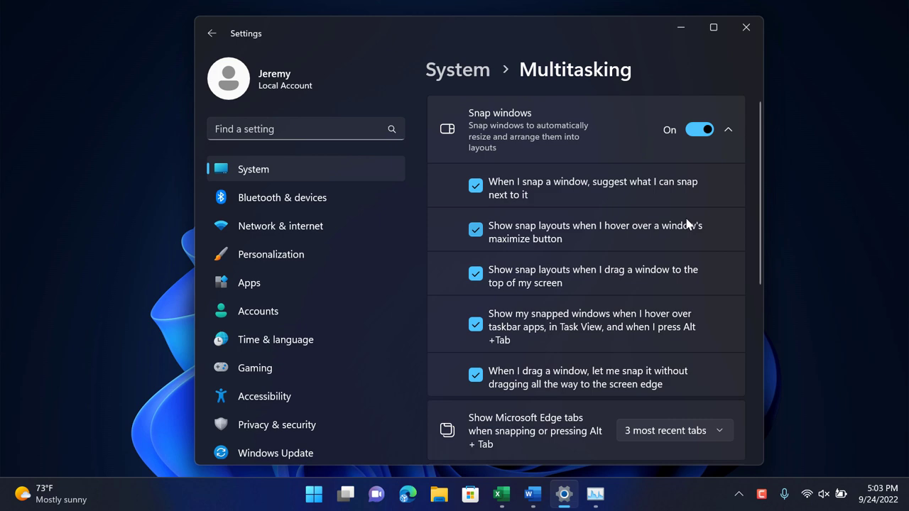
mouse_move(681, 191)
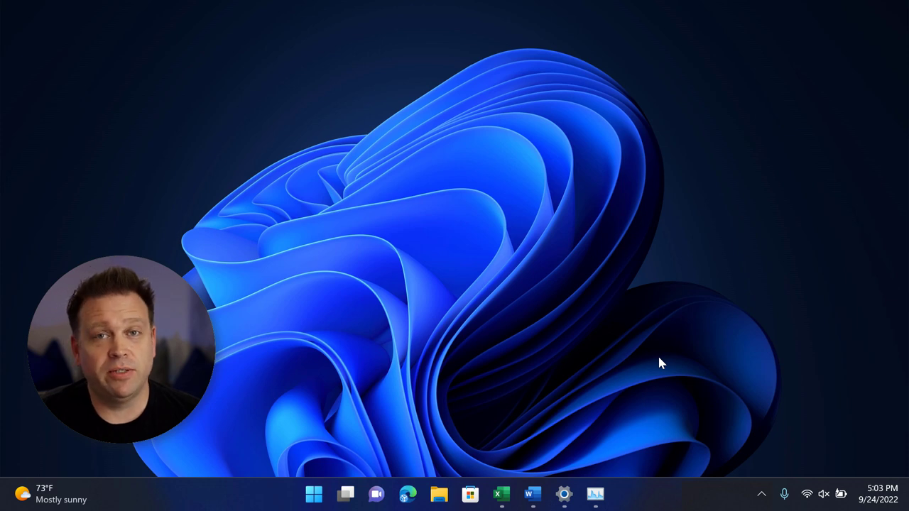
Reopen Settings, go to System > Multitasking and switch Snap windows off
click(563, 494)
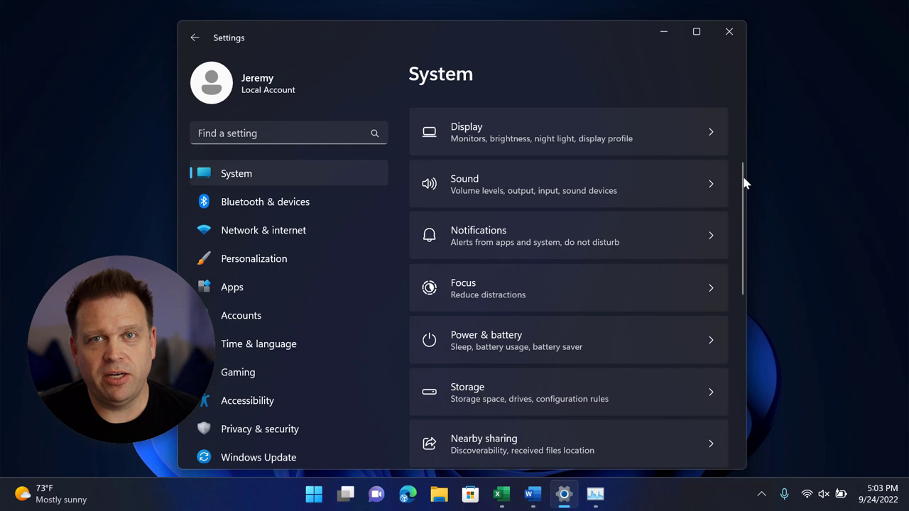
scroll(down, 3)
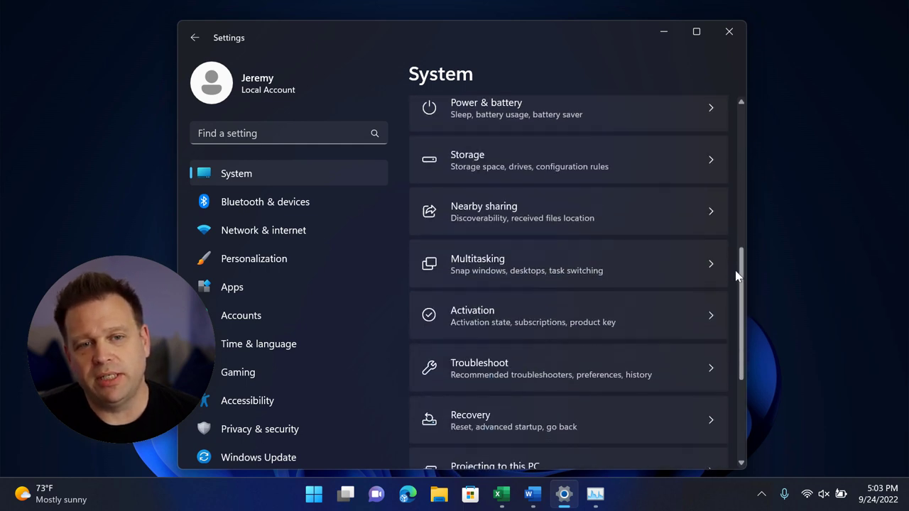
click(567, 264)
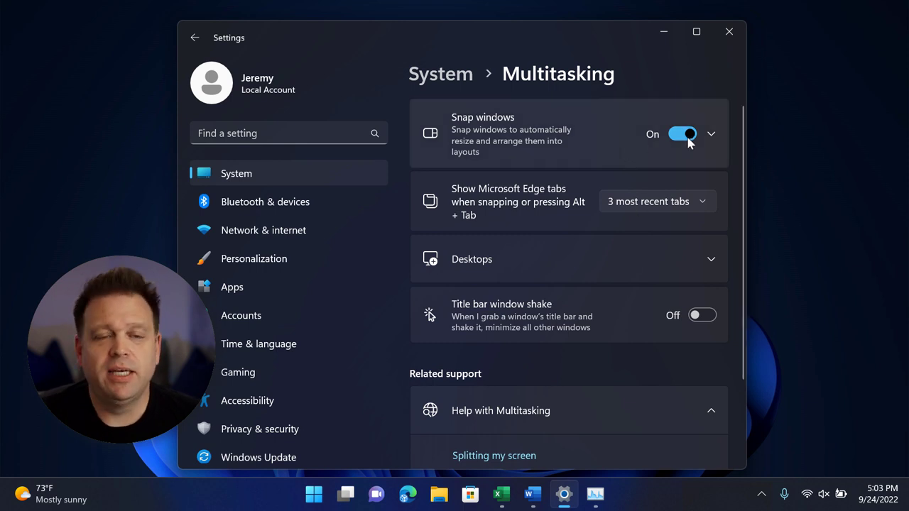
click(681, 133)
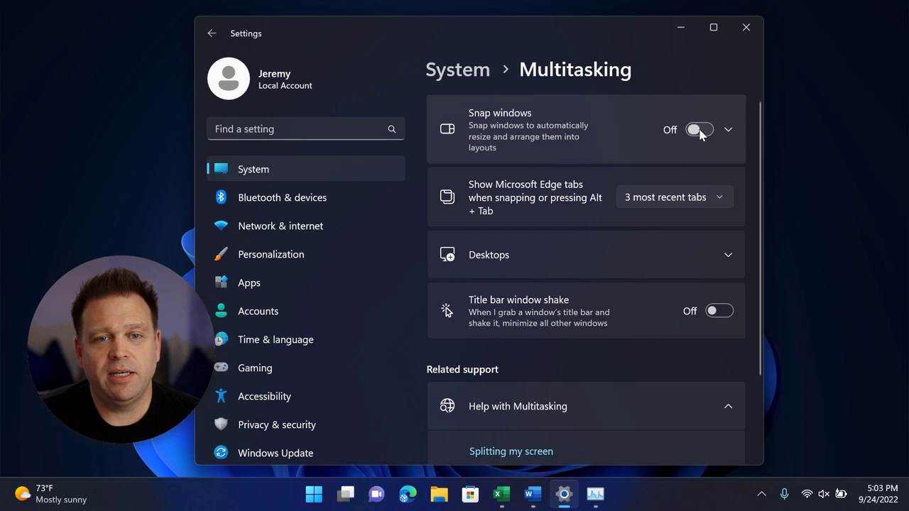
Switch Snap windows back on and expand its list of individual snap options
click(699, 129)
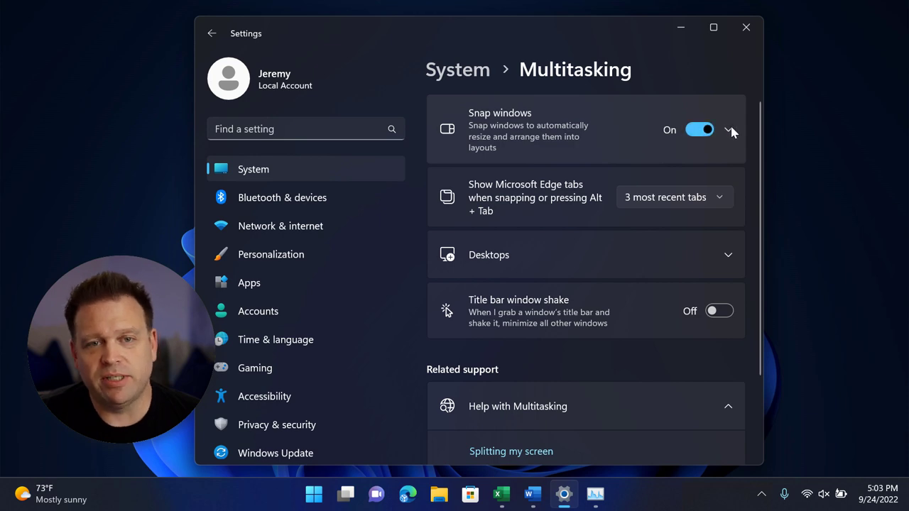
click(727, 129)
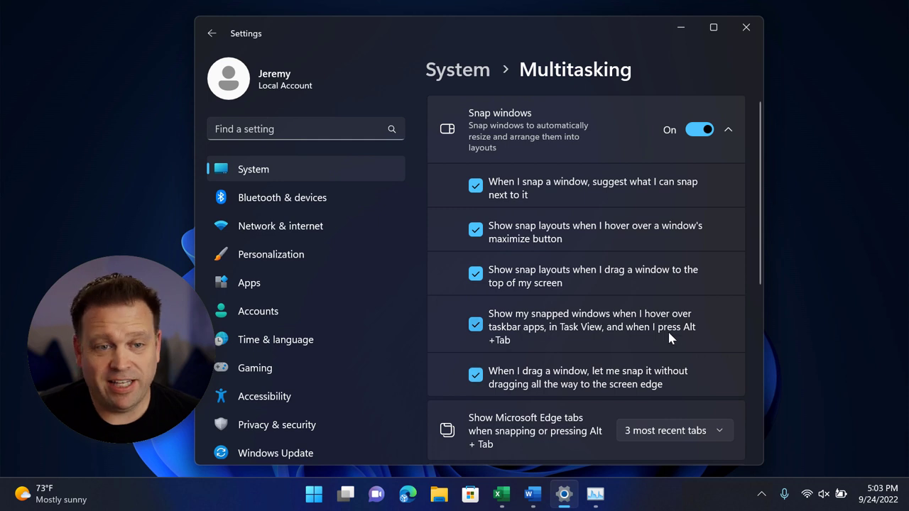
mouse_move(693, 193)
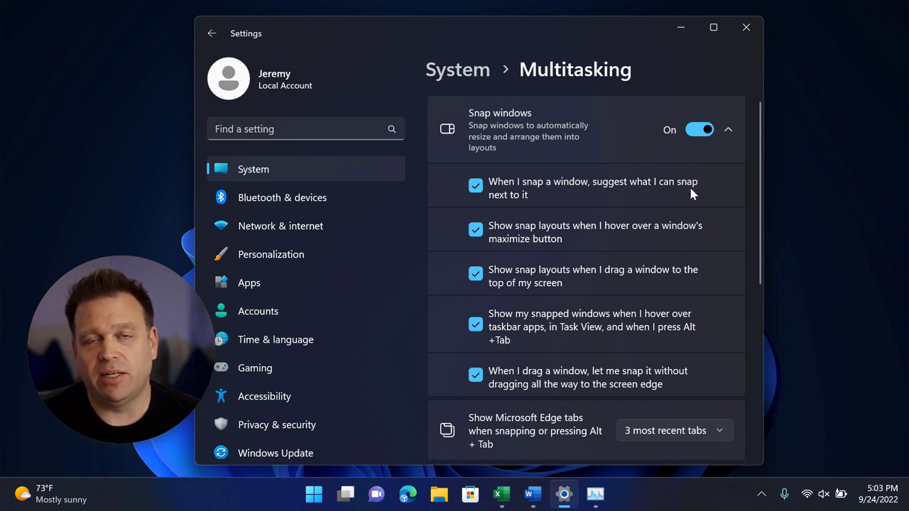
mouse_move(685, 190)
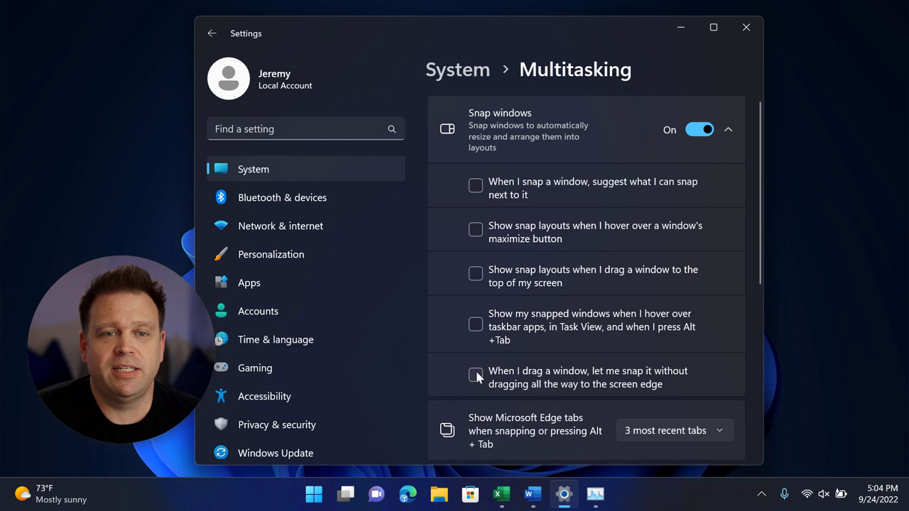
mouse_move(689, 149)
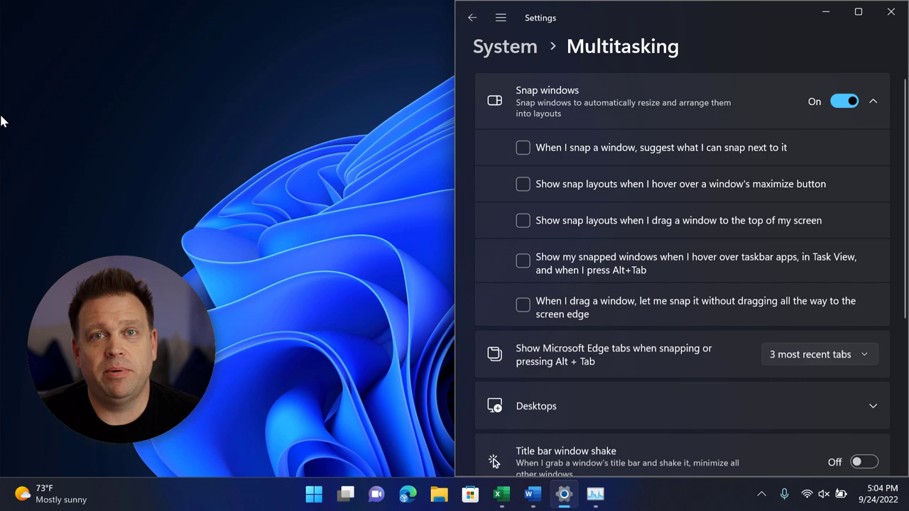
Restore the snapped Settings window and enable snapping without dragging to the screen edge
click(858, 11)
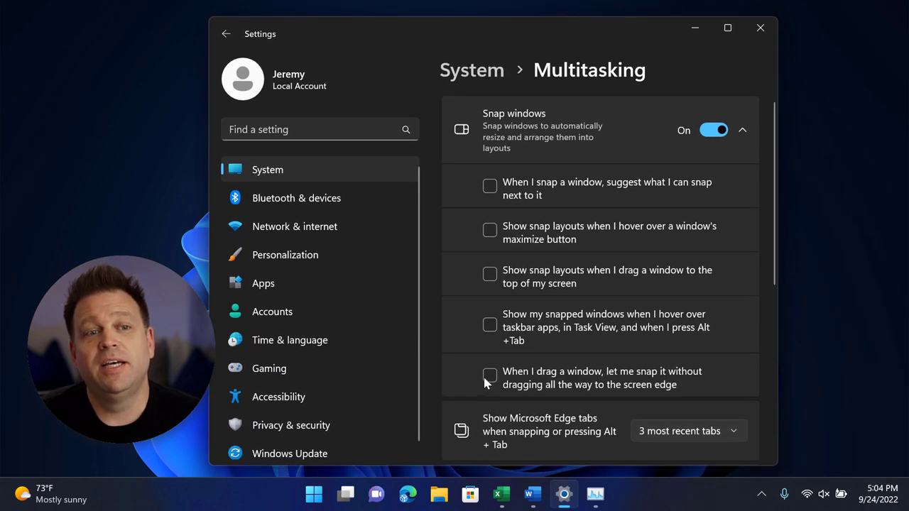
click(490, 375)
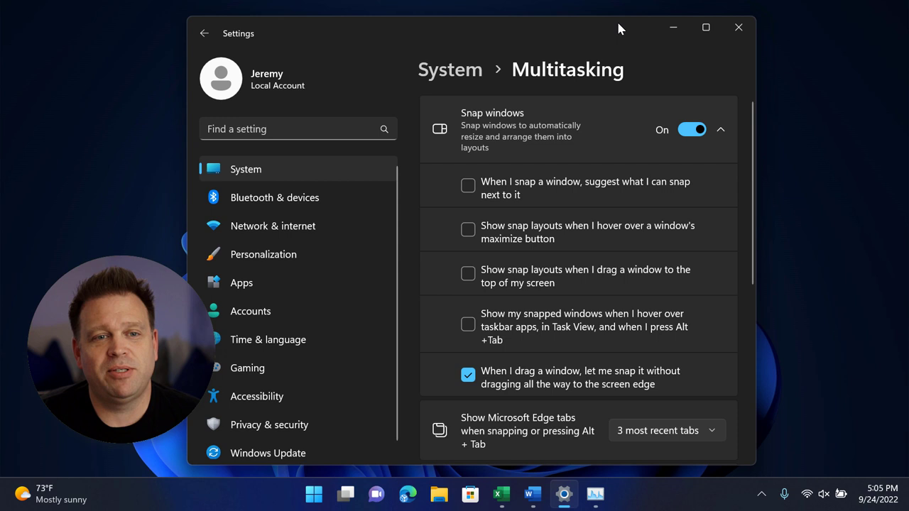
mouse_move(588, 240)
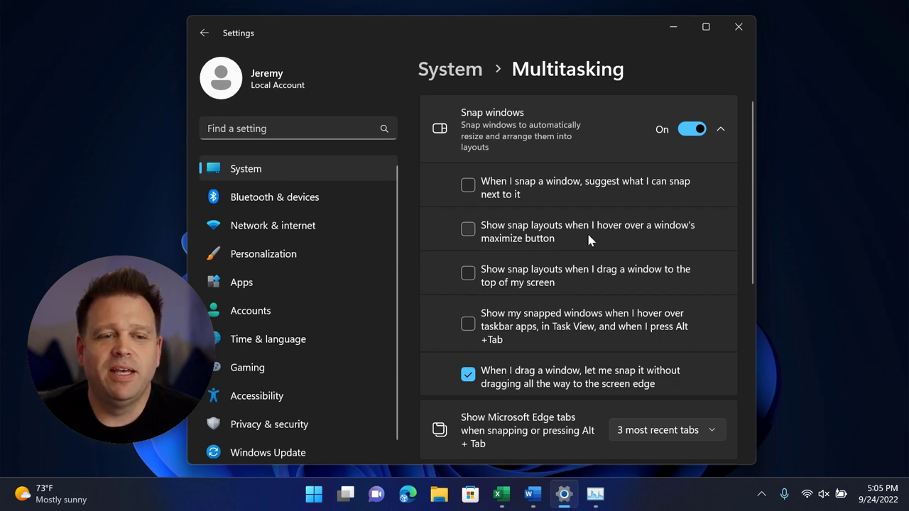
mouse_move(554, 287)
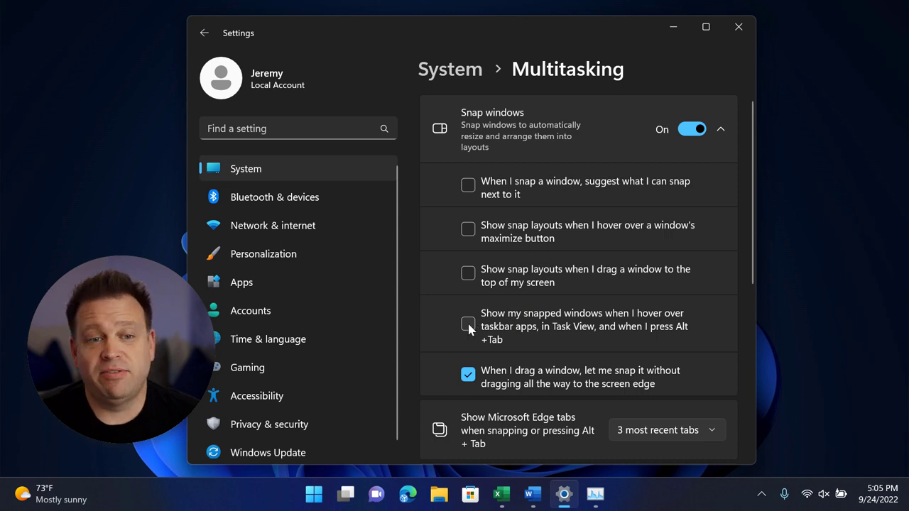
click(345, 495)
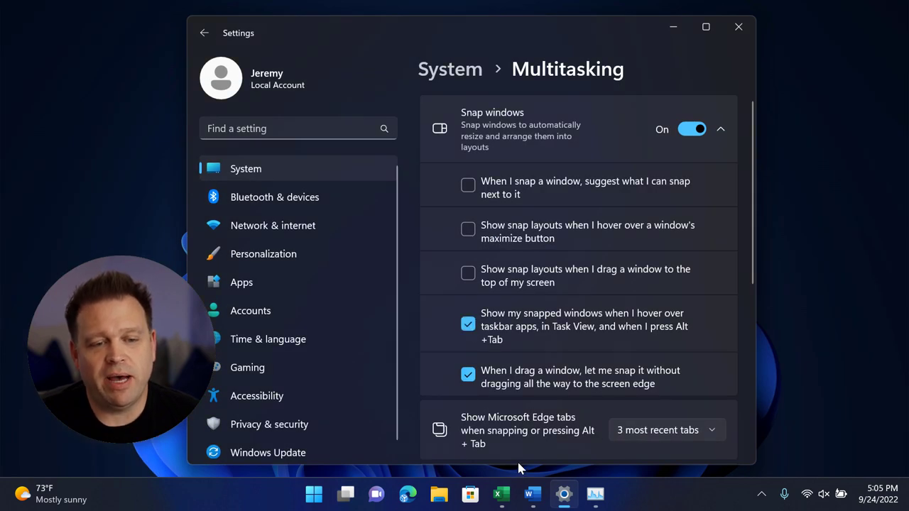
mouse_move(531, 494)
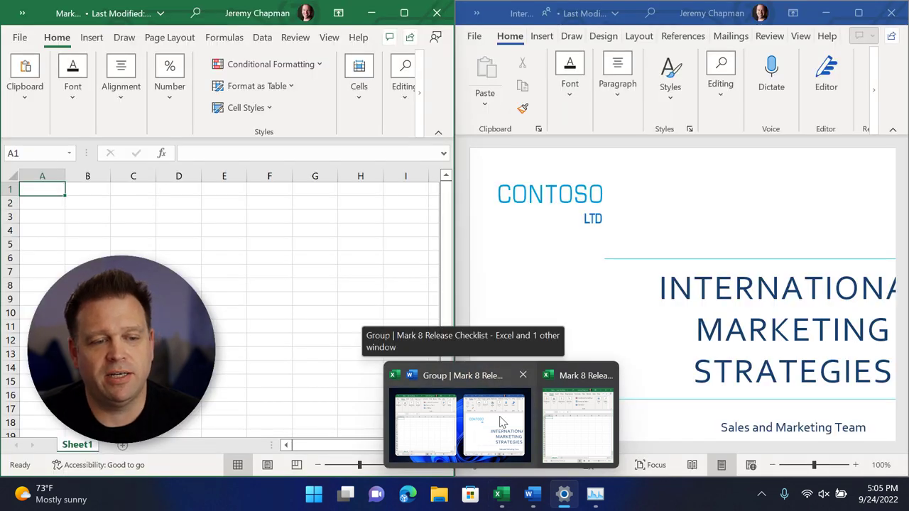
click(347, 494)
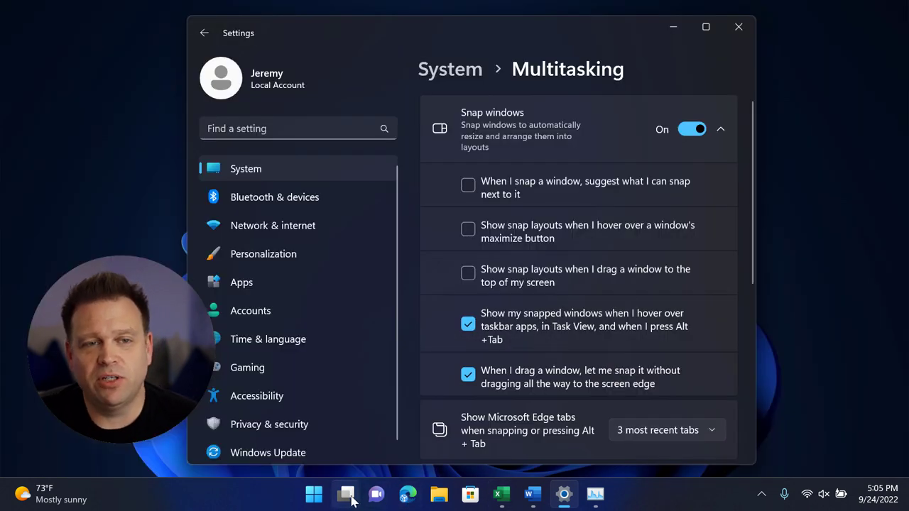
click(346, 494)
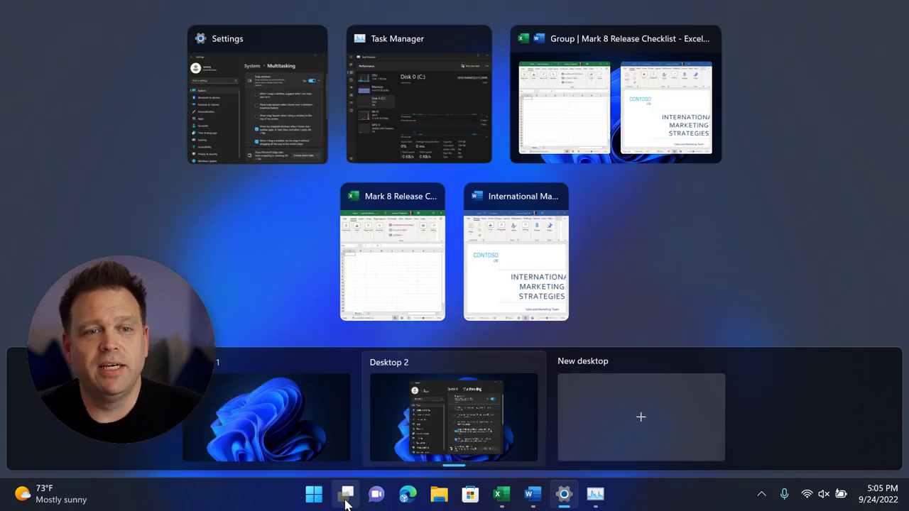
mouse_move(452, 247)
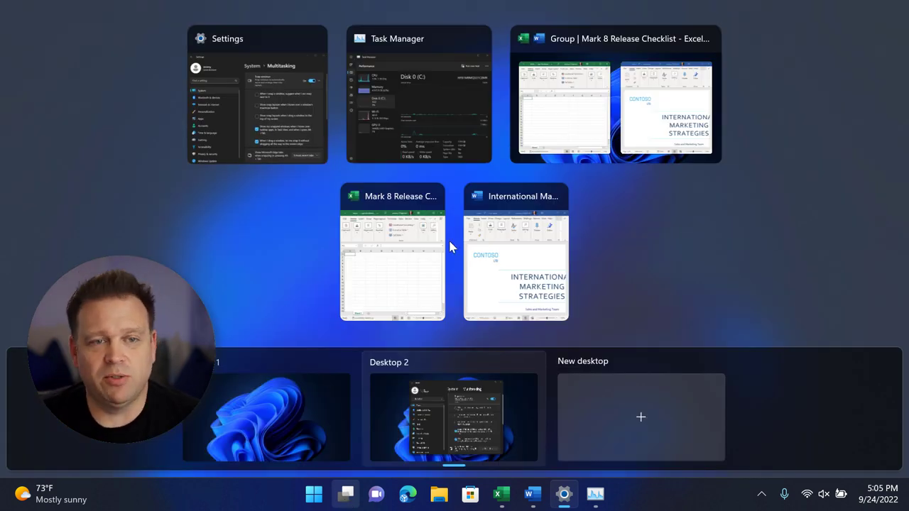
mouse_move(599, 114)
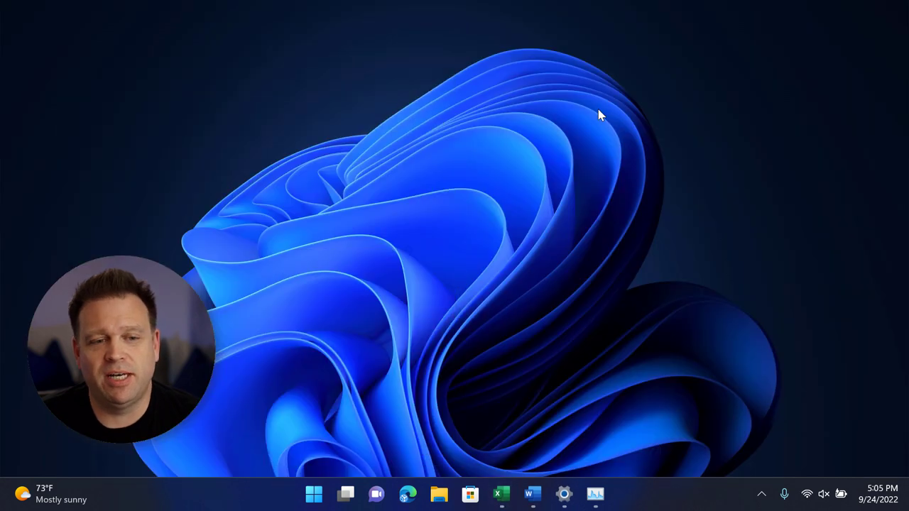
click(562, 494)
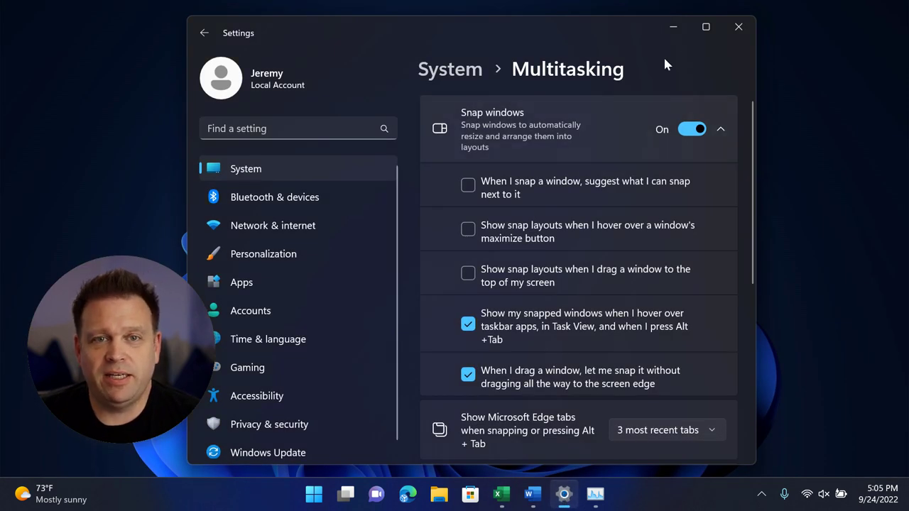
mouse_move(706, 27)
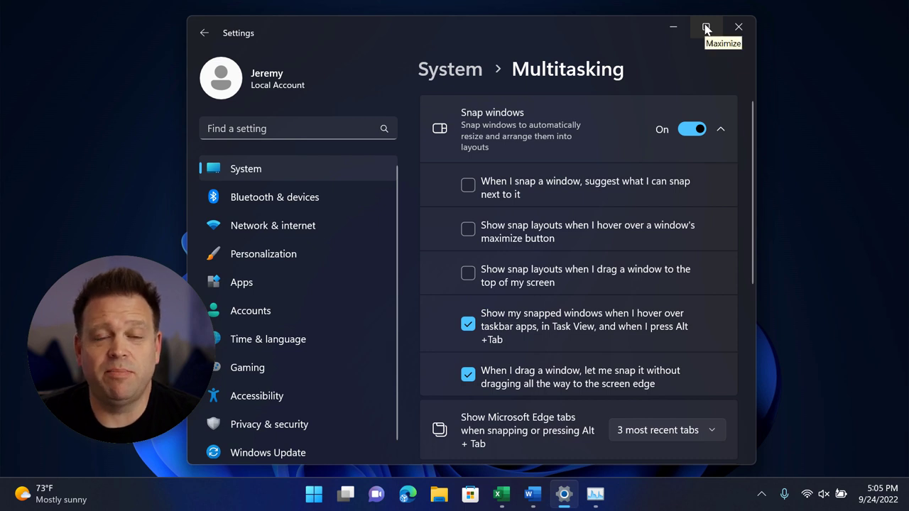
mouse_move(651, 86)
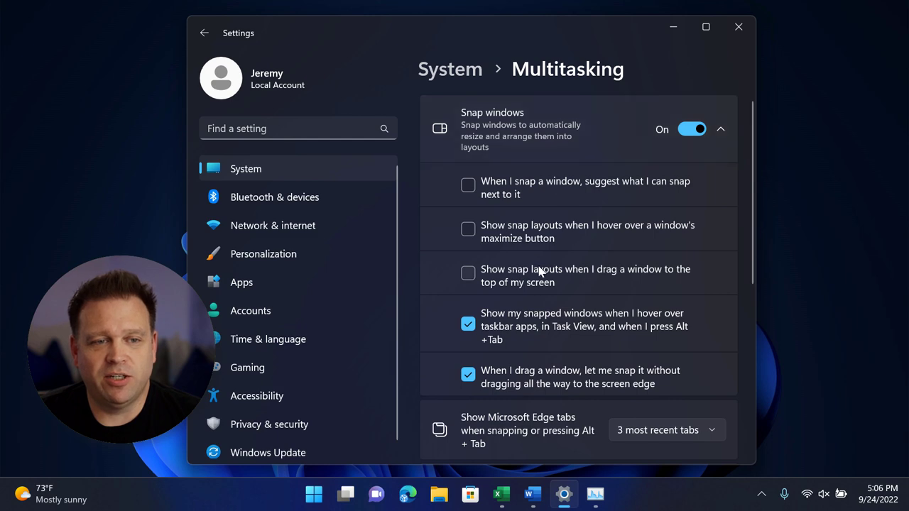
Enable 'Show snap layouts when I drag a window to the top of my screen'
click(468, 273)
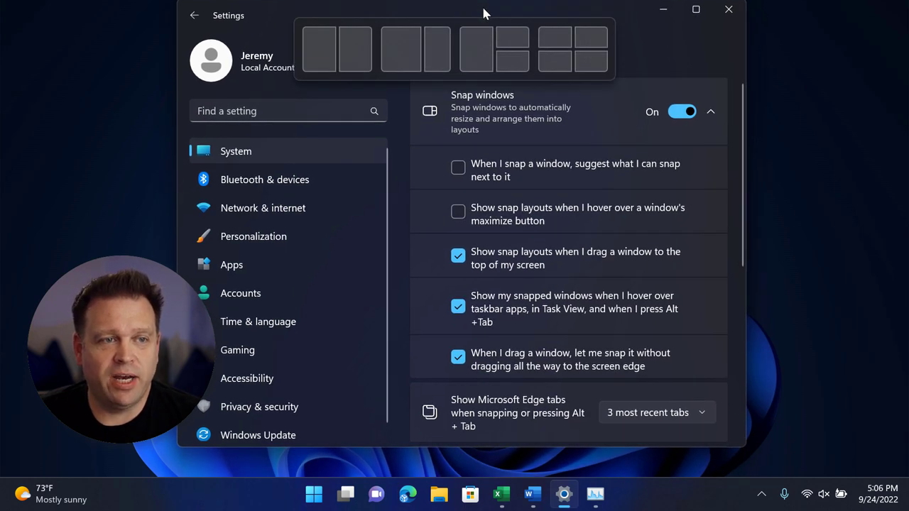
Snap Settings to the left half, then enable snap layouts on hovering a window's maximize button
click(318, 49)
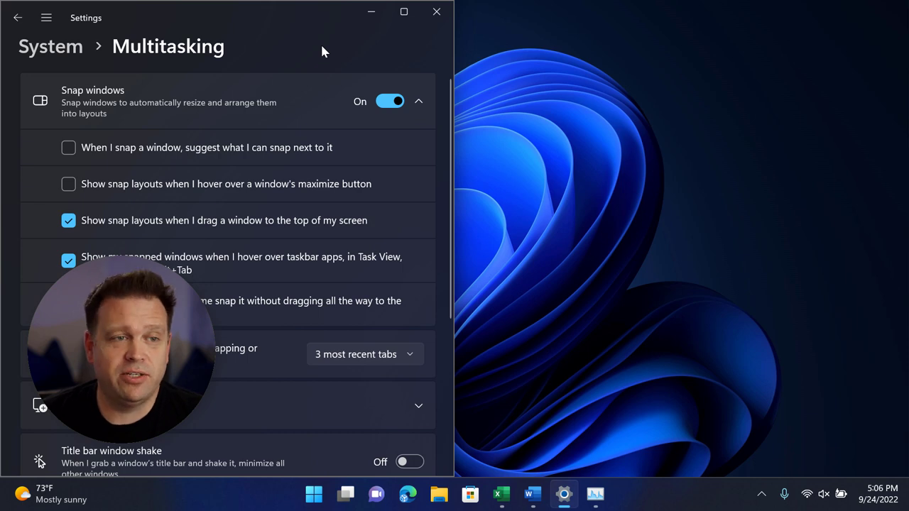
mouse_move(316, 18)
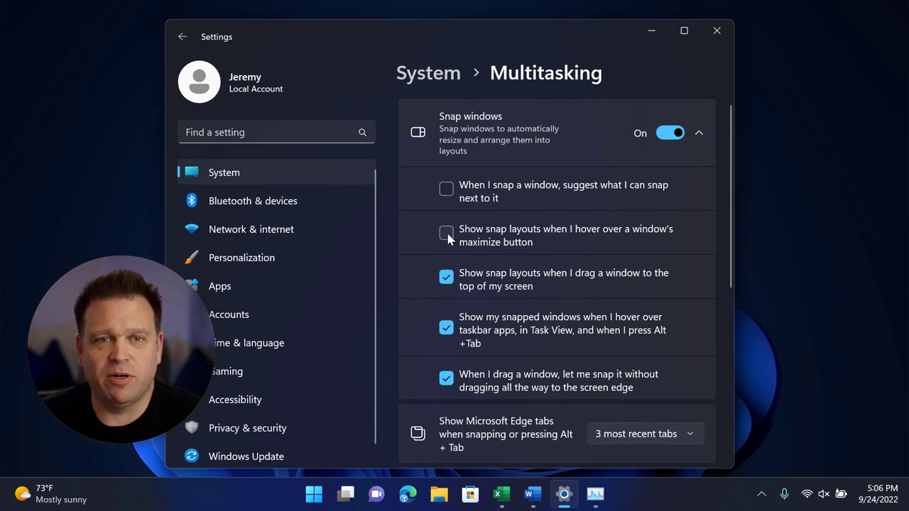
click(446, 233)
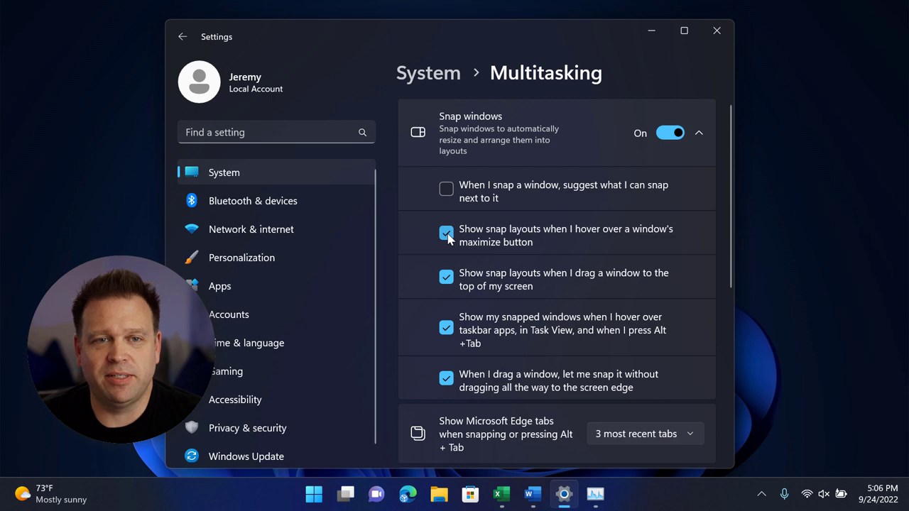
mouse_move(685, 31)
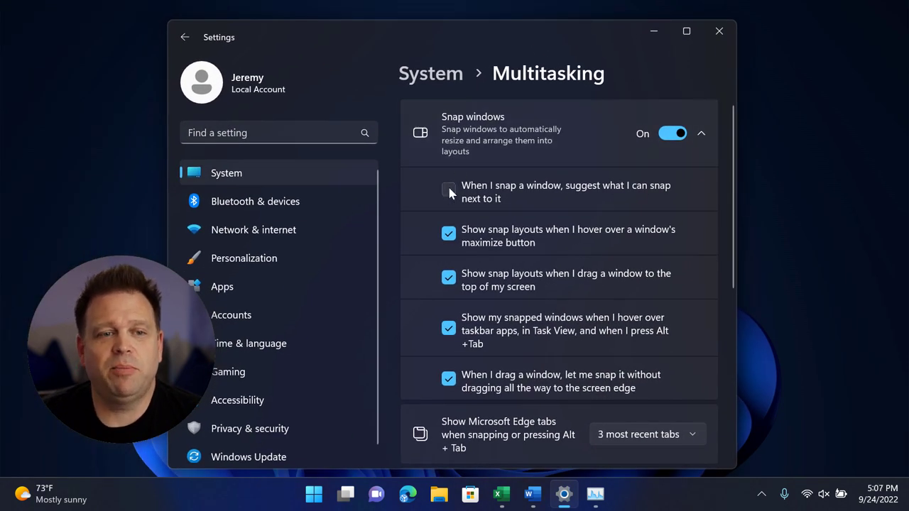
Enable 'suggest what I can snap next', snap Settings left and place the Word document beside it
click(449, 191)
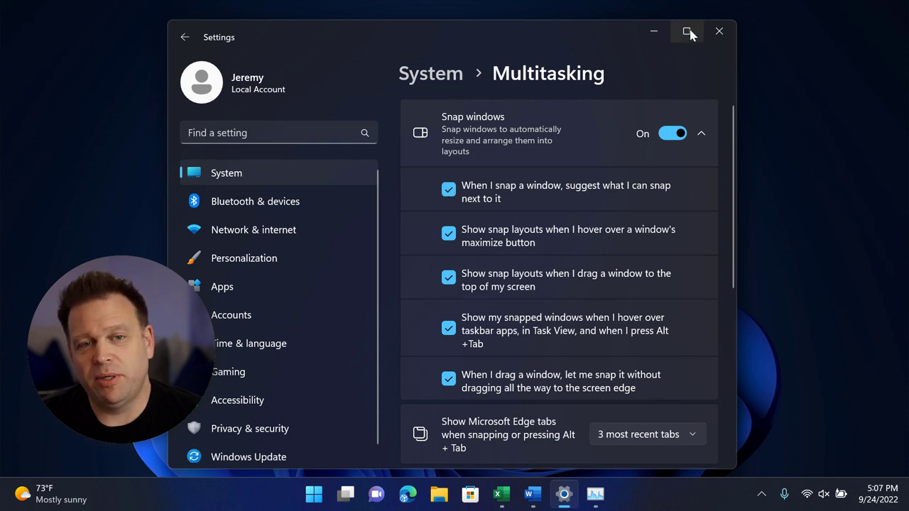
mouse_move(688, 31)
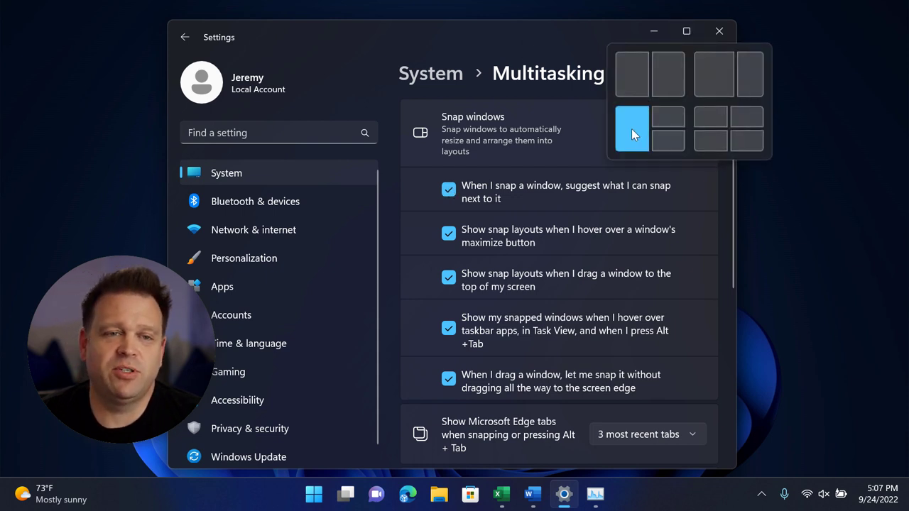
click(630, 127)
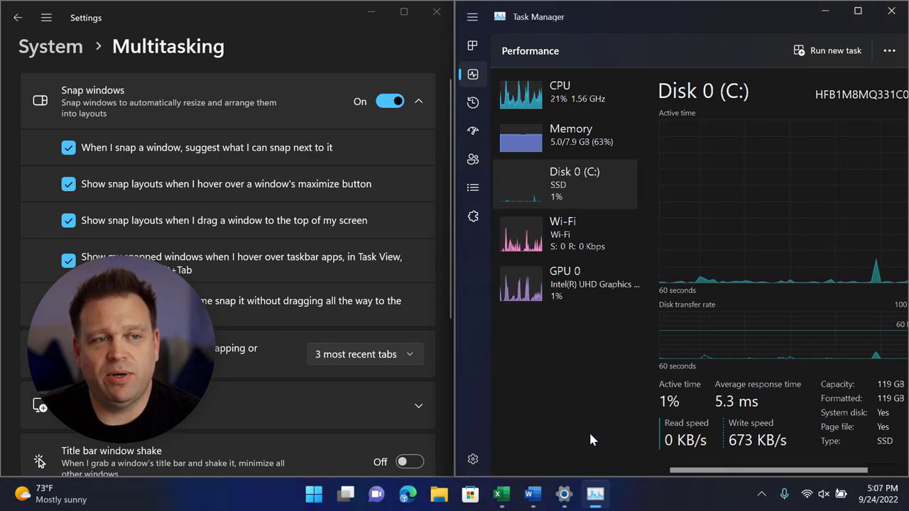
click(346, 494)
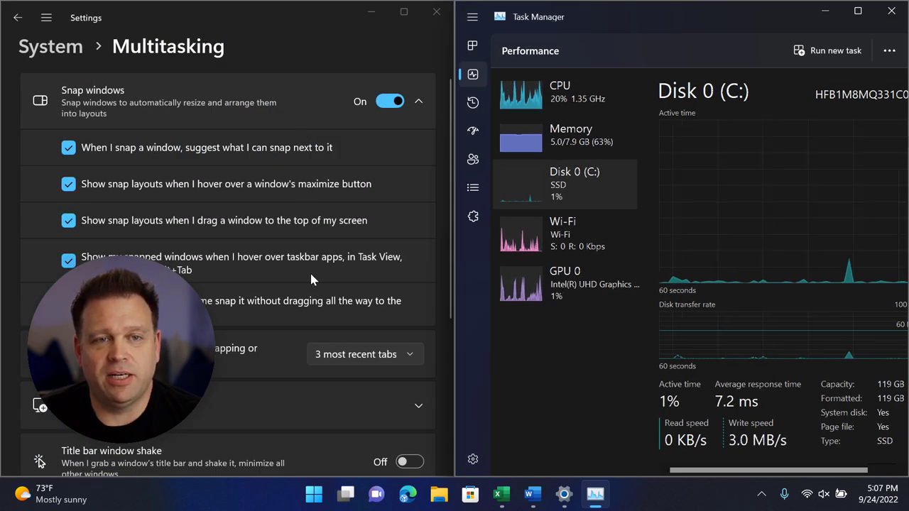
click(346, 494)
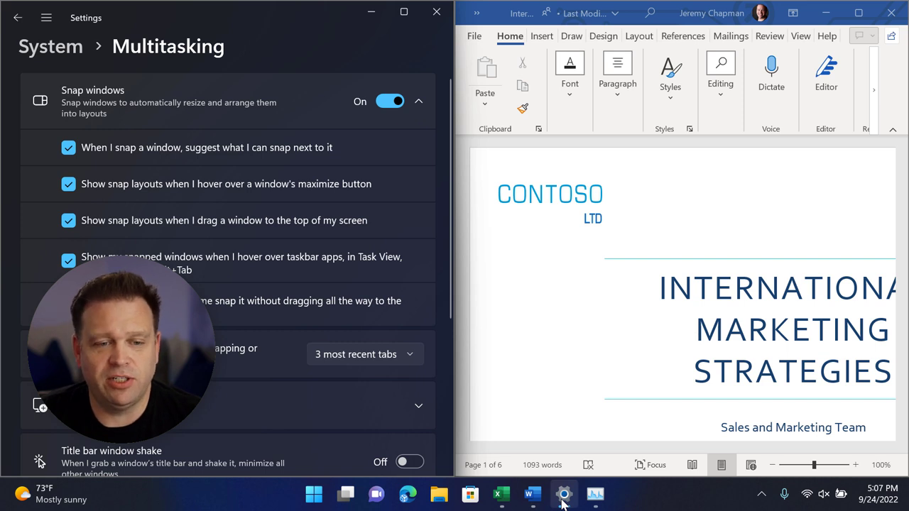
mouse_move(595, 494)
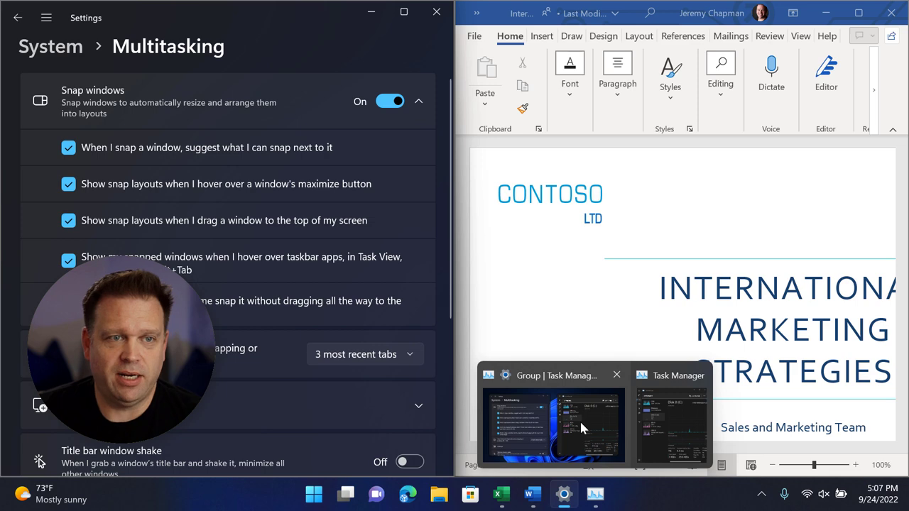
Pick the snap group thumbnail and maximize Settings to fill the whole screen
click(671, 419)
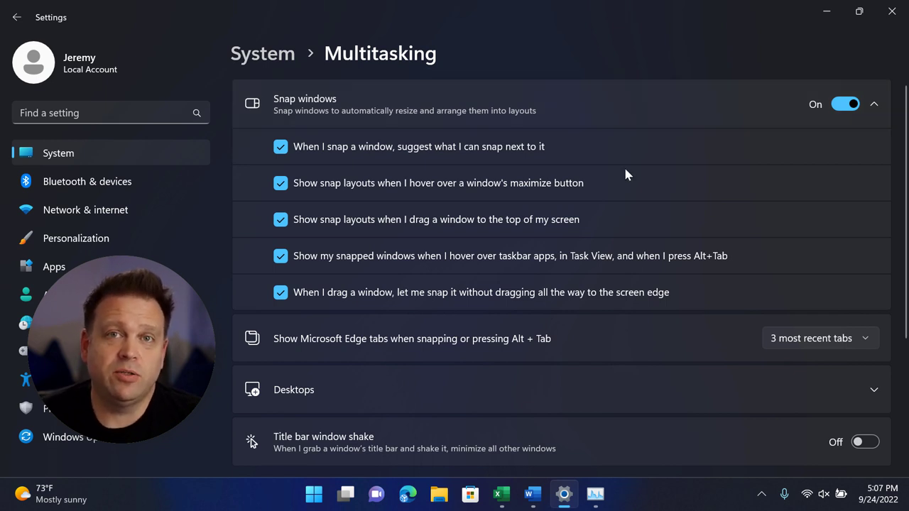
mouse_move(632, 147)
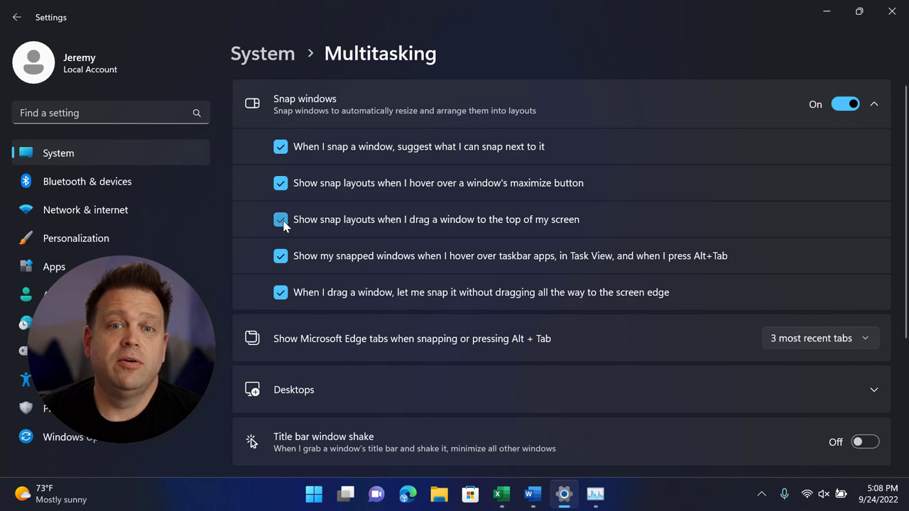
click(280, 219)
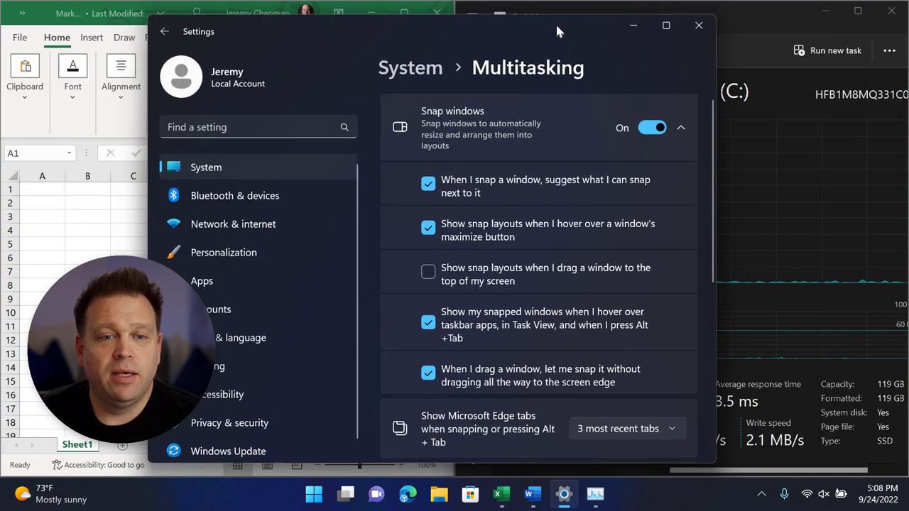
click(666, 25)
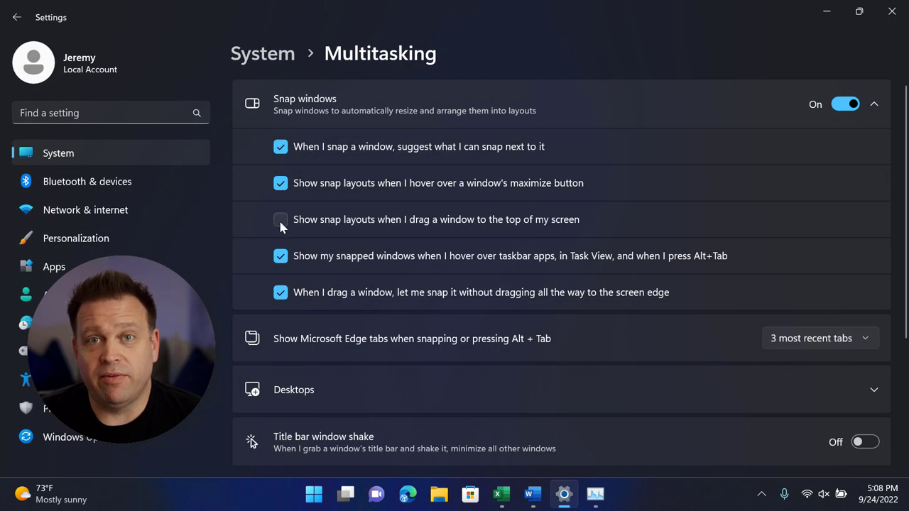
click(281, 218)
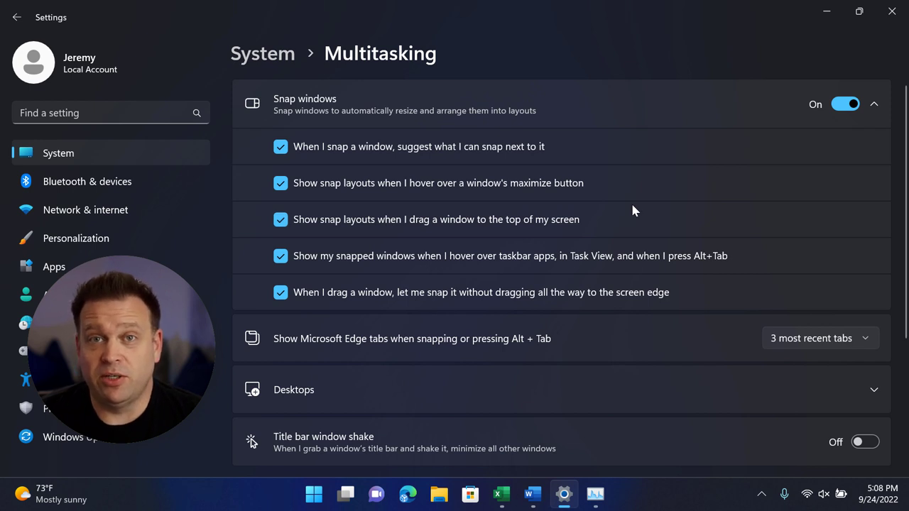